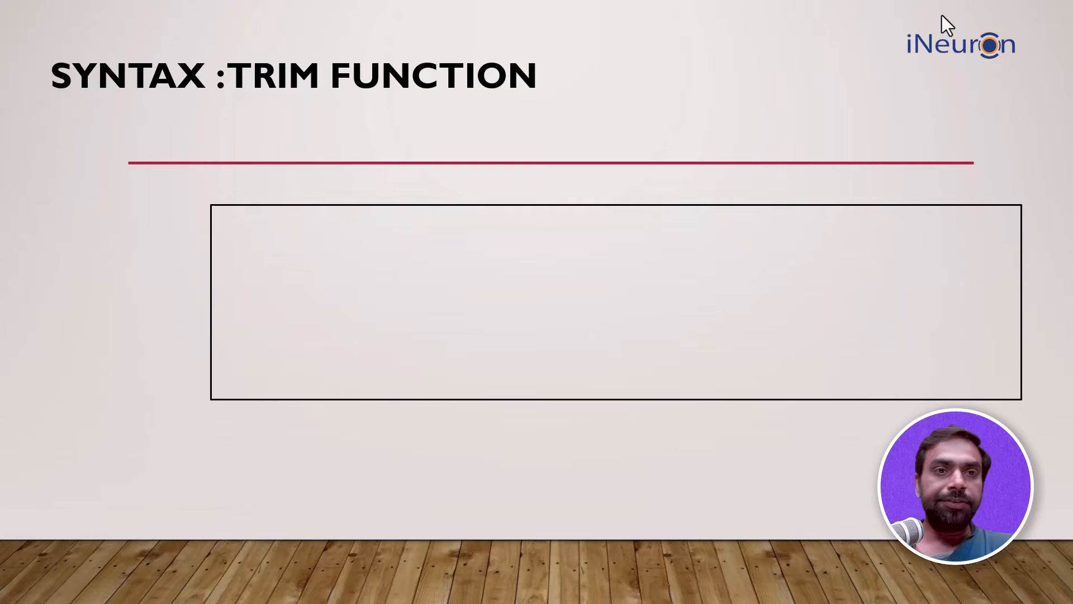
mouse_move(199, 191)
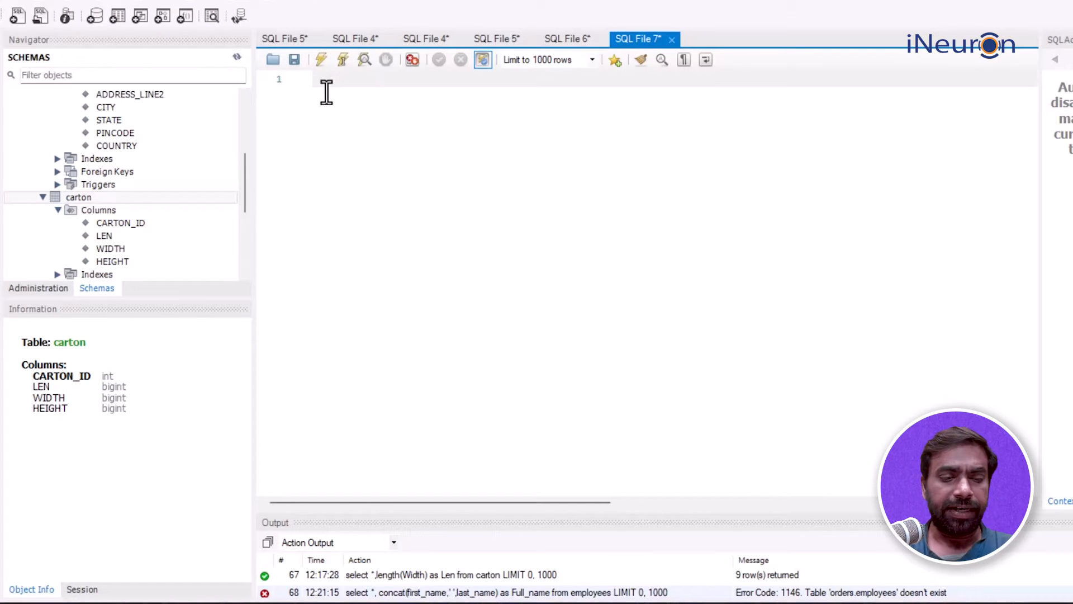
- Run SELECT 'Saurabh'; in SQL File 7, returning a single row
text(sele)
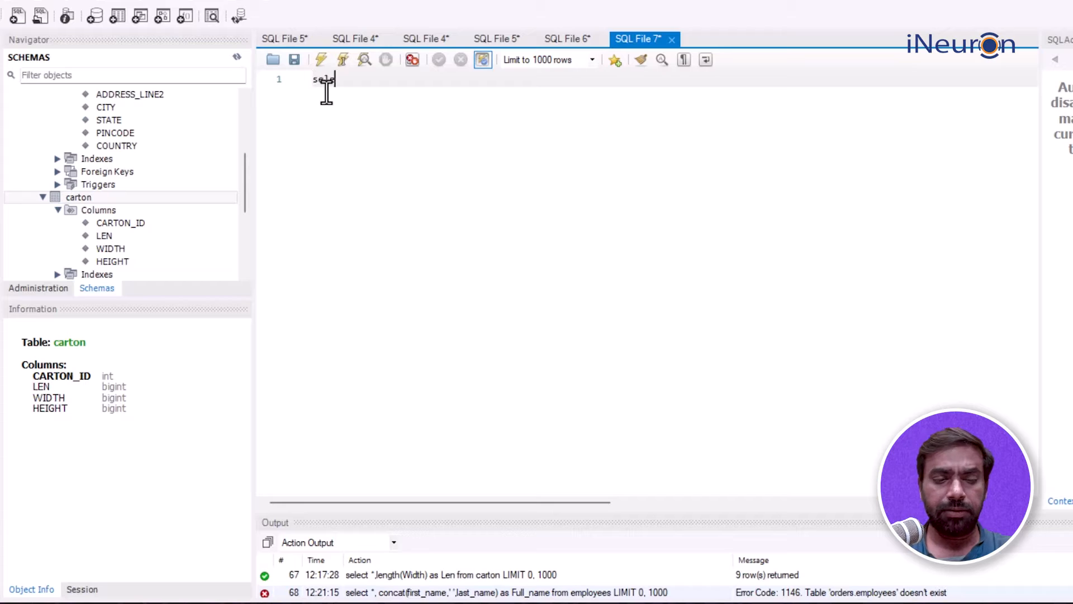
text(ect *)
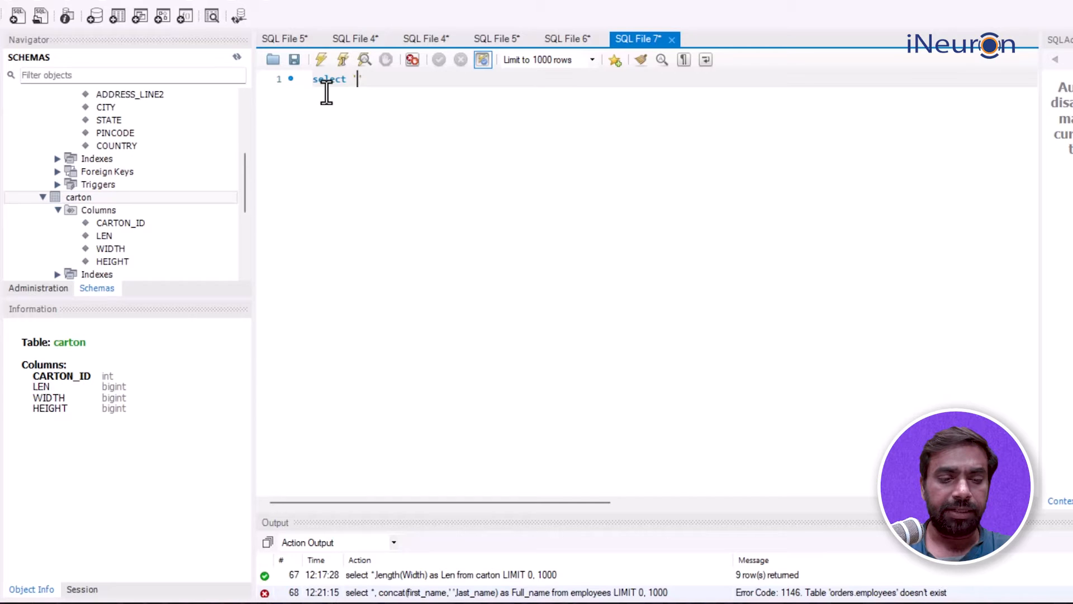
text('Saur')
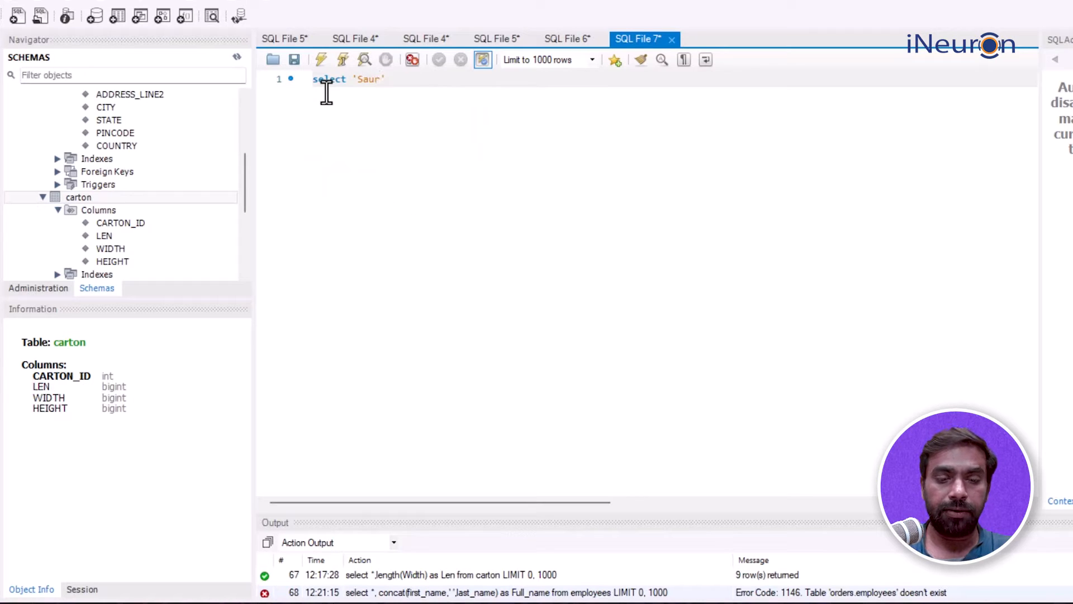
text(abh';)
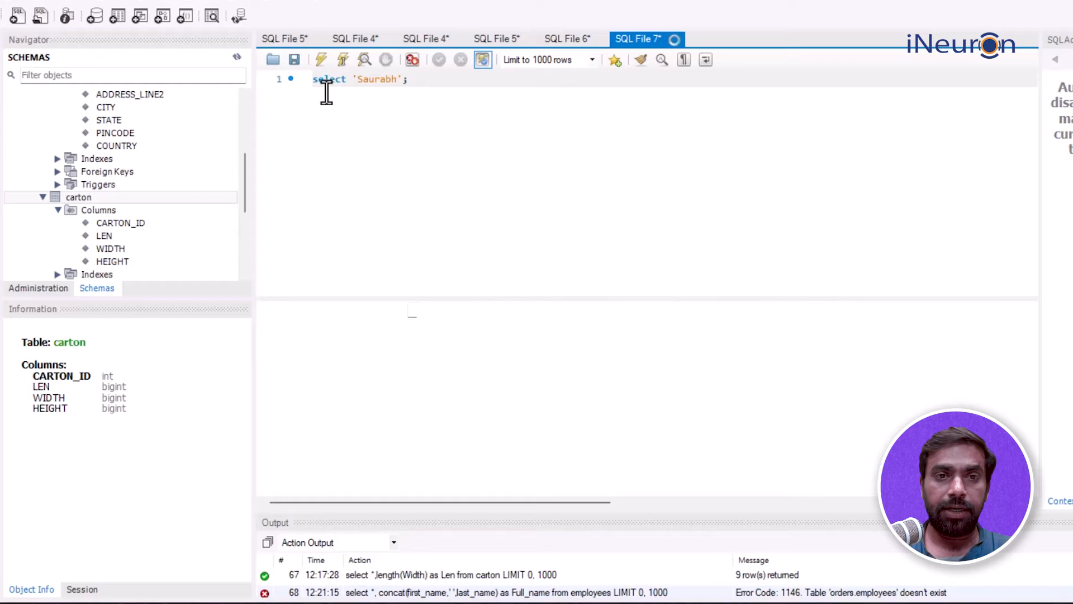
click(320, 60)
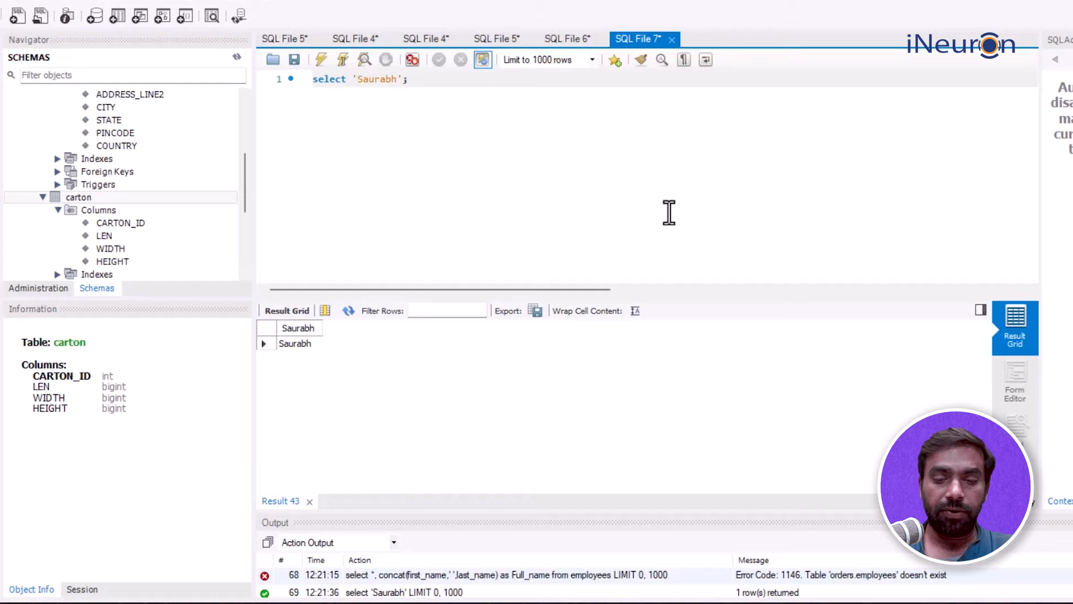
- Add length('Saurabh') AS Length to the query, fix the quote, and rerun to get 7
text(length)
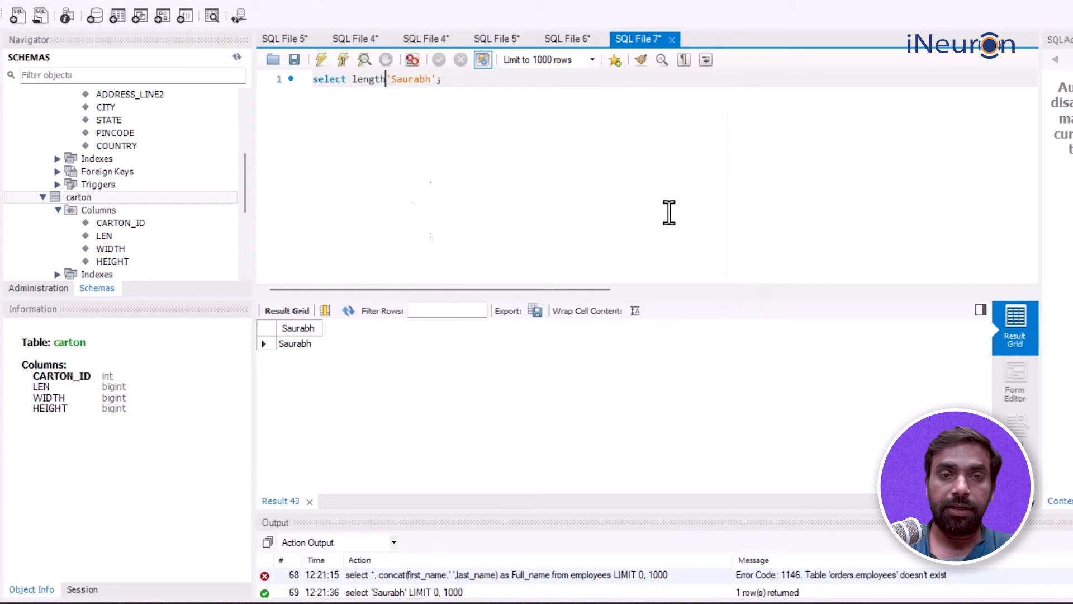
text(()
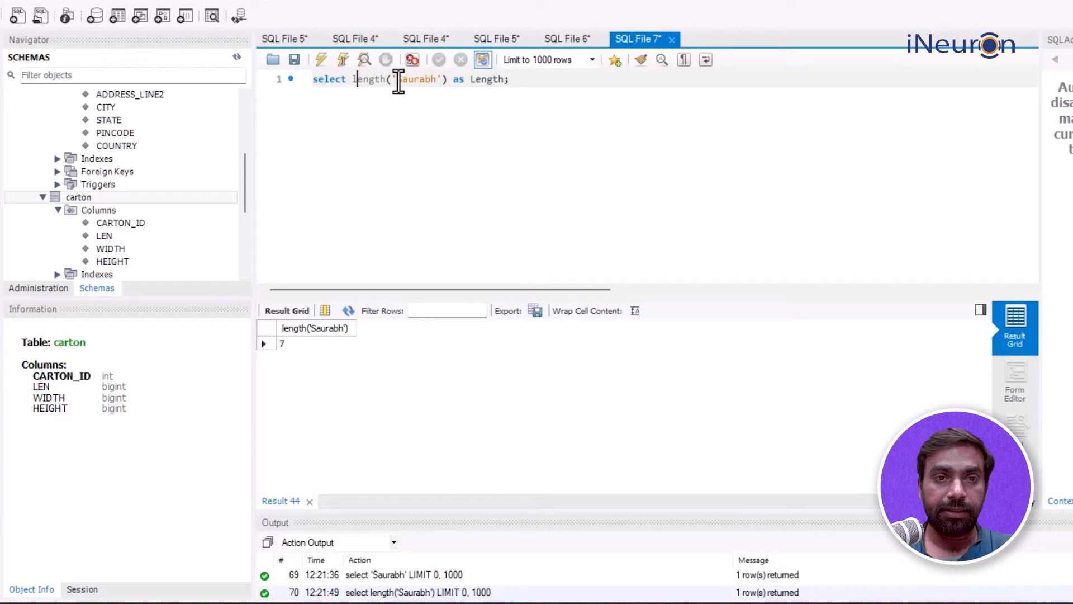
text('Saurabh,)
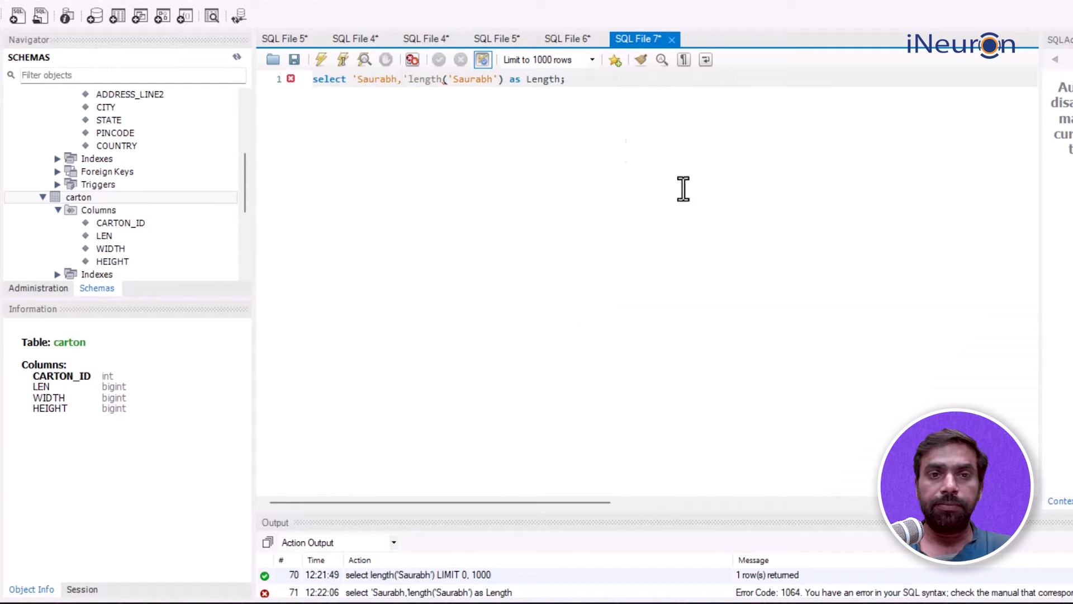
key(Backspace)
text(')
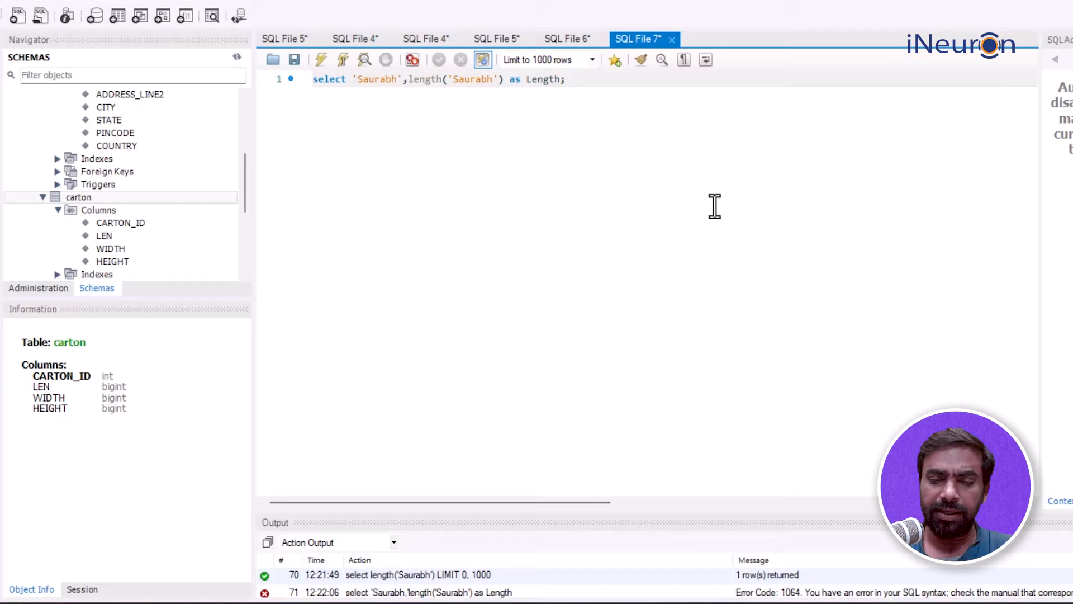
click(320, 59)
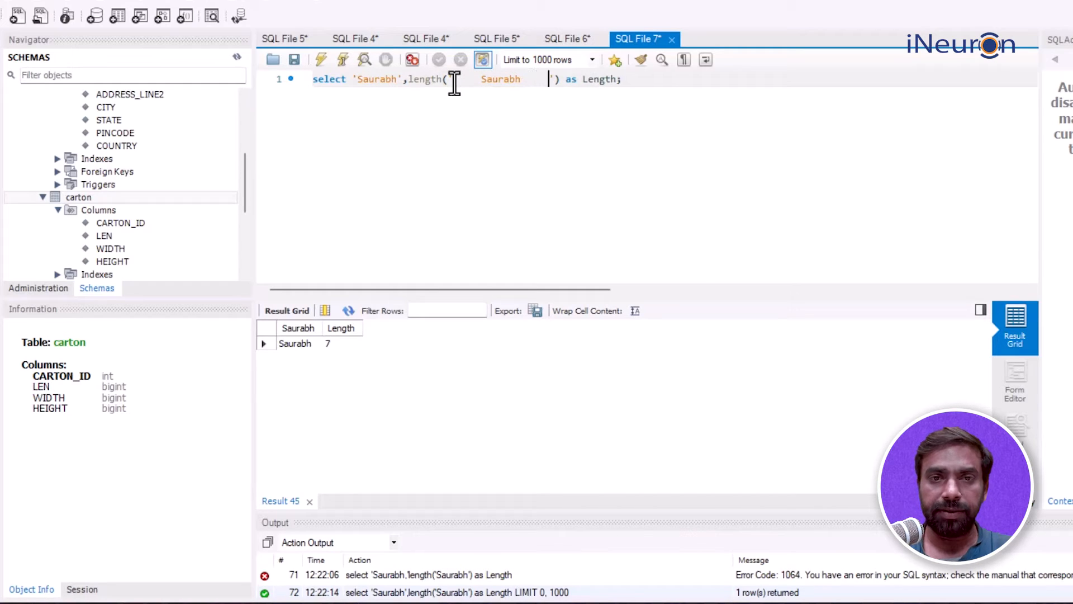
- Rerun the length query with spaces padded around Saurabh, now reporting 16
click(342, 58)
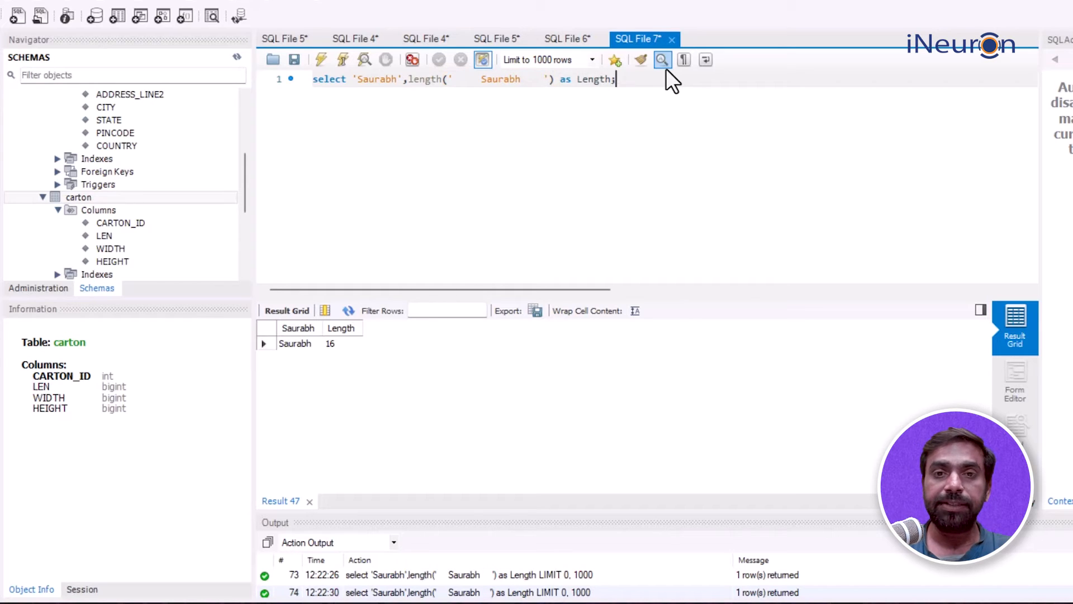
- Run SELECT trim(' Saurabh ') AS actual_text; on line 2, returning Saurabh
text(select trim('     Saurabh)
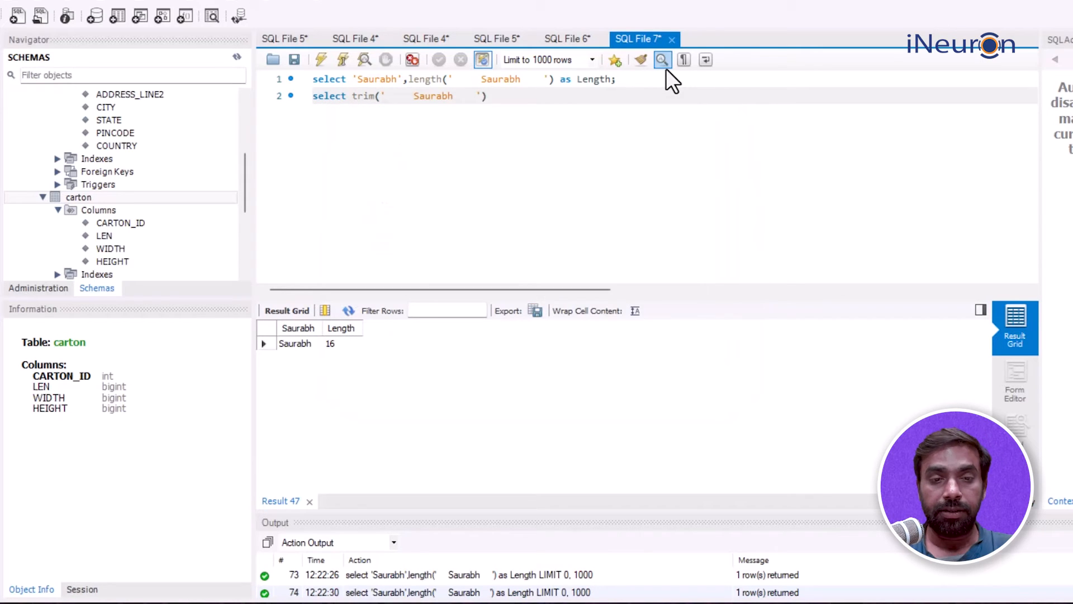
text(as)
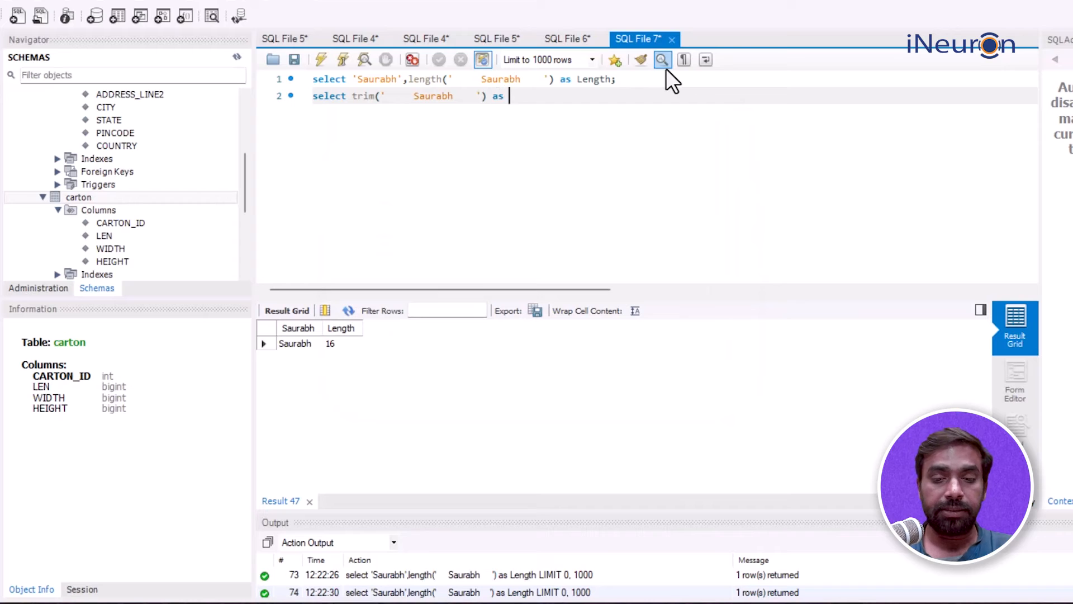
text(actual)
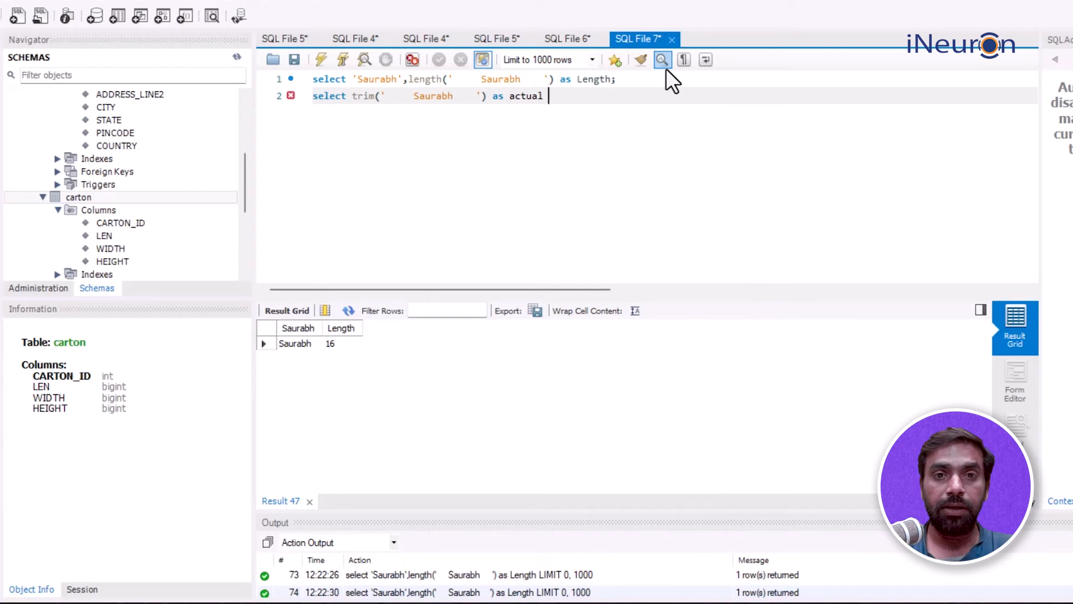
text(te)
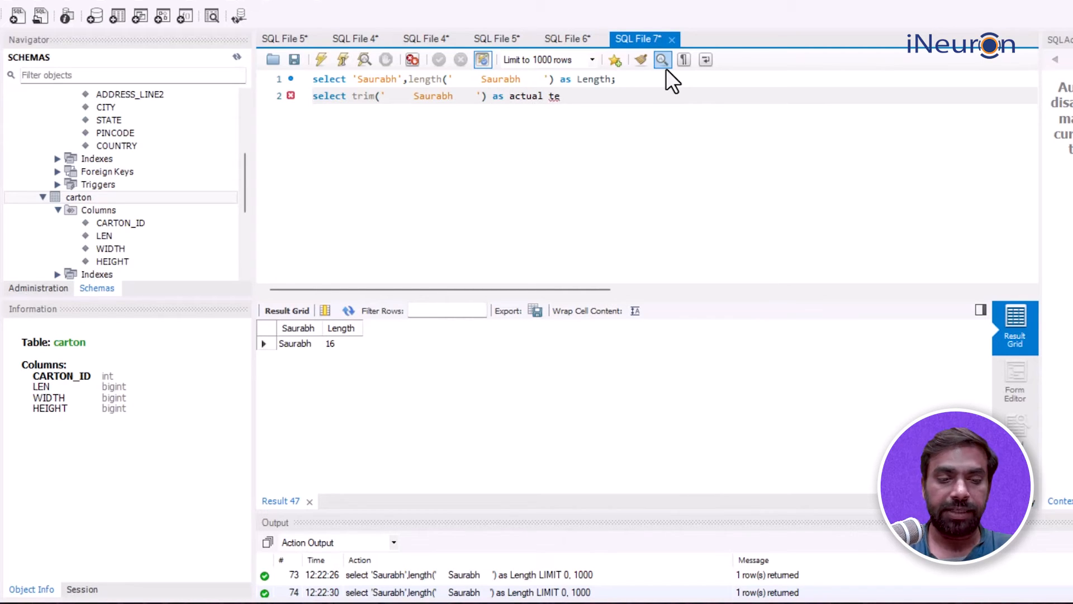
text(xt)
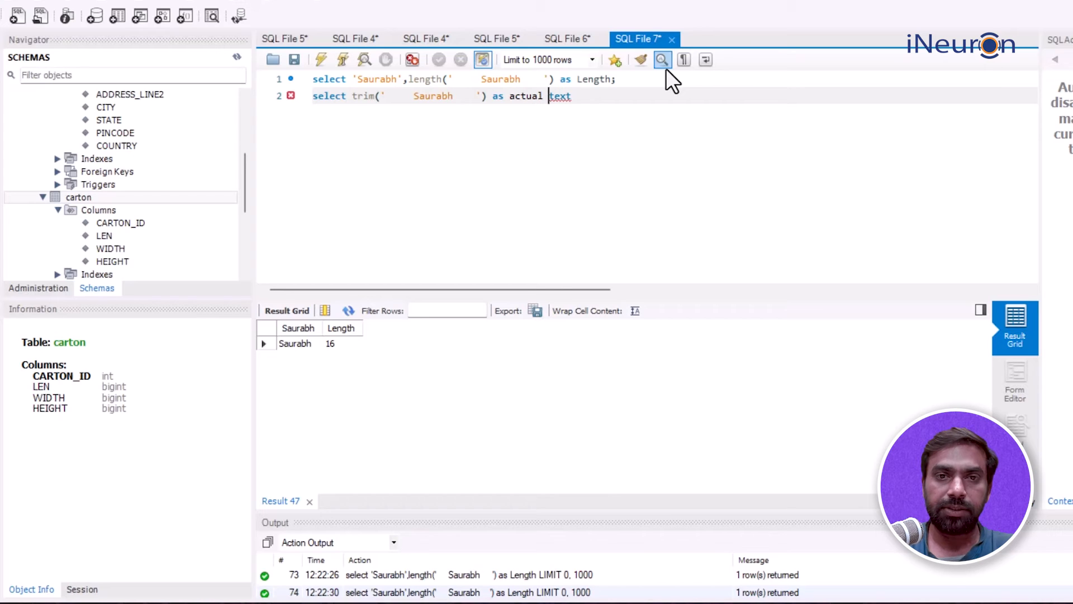
text(_)
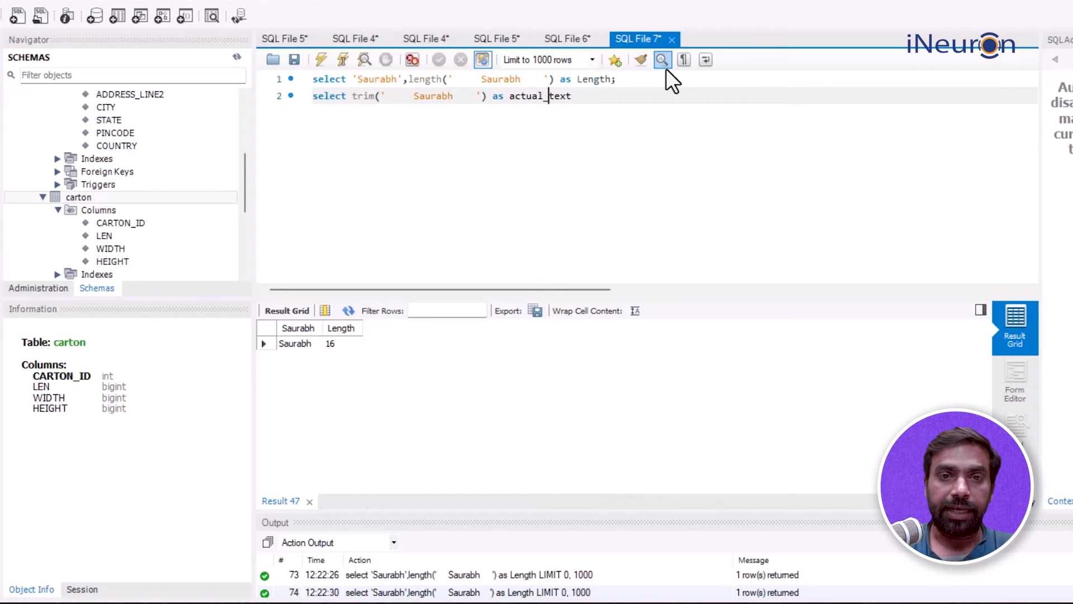
text(;)
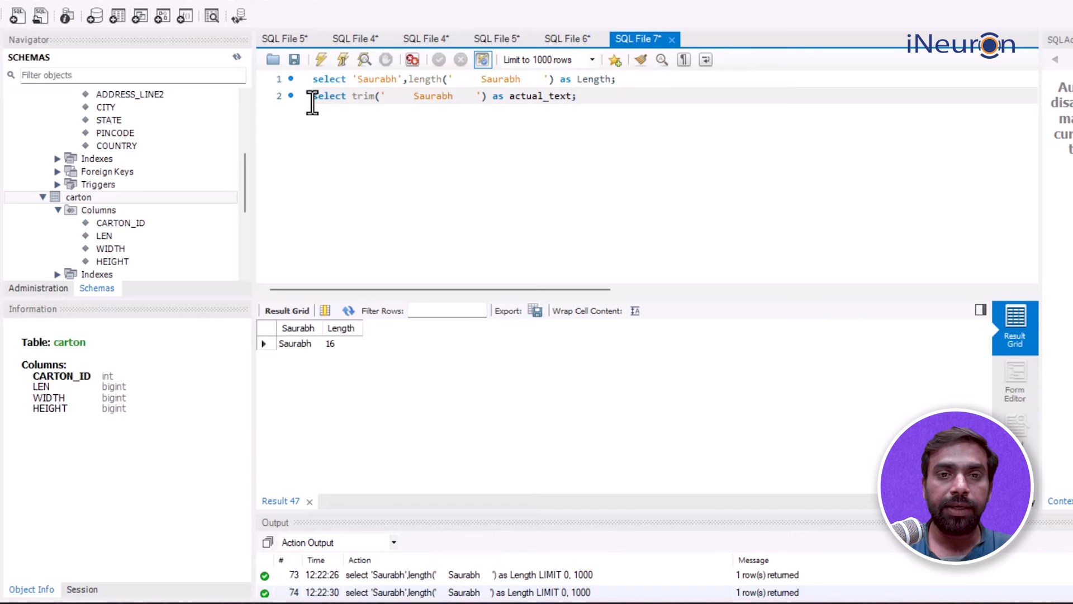
click(320, 60)
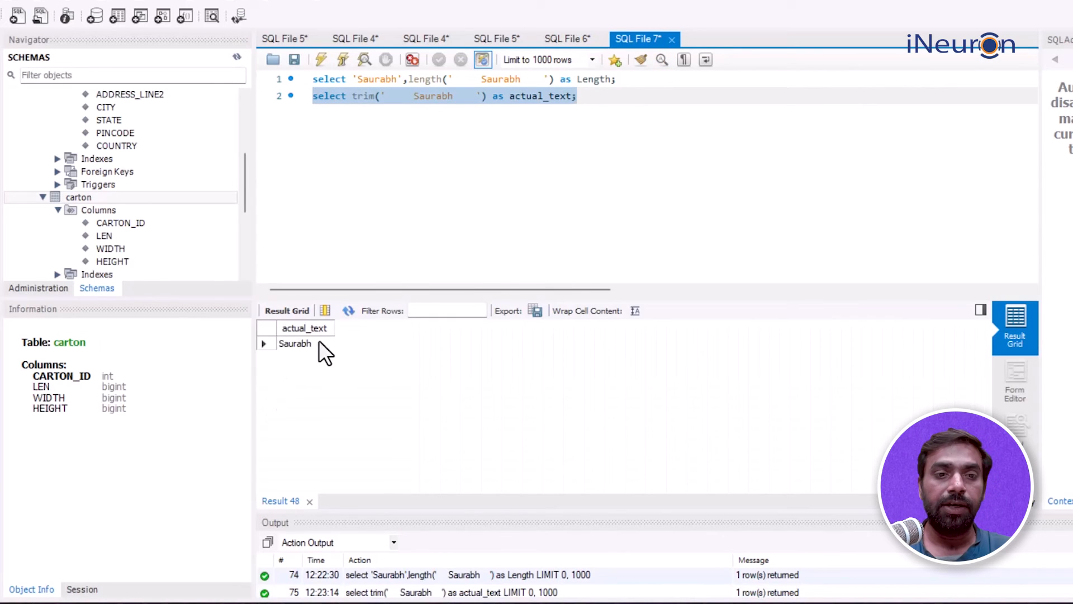
mouse_move(561, 113)
text(select '     Saurabh     ';)
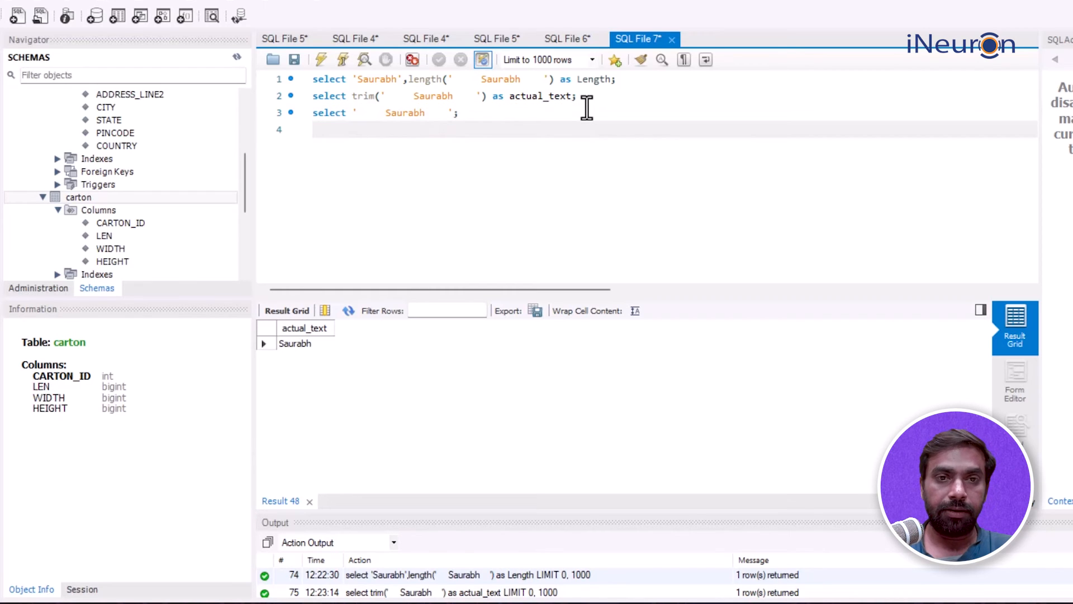
- Run the padded 'Saurabh' string on line 3, then wrap it in trim() and rerun
click(342, 60)
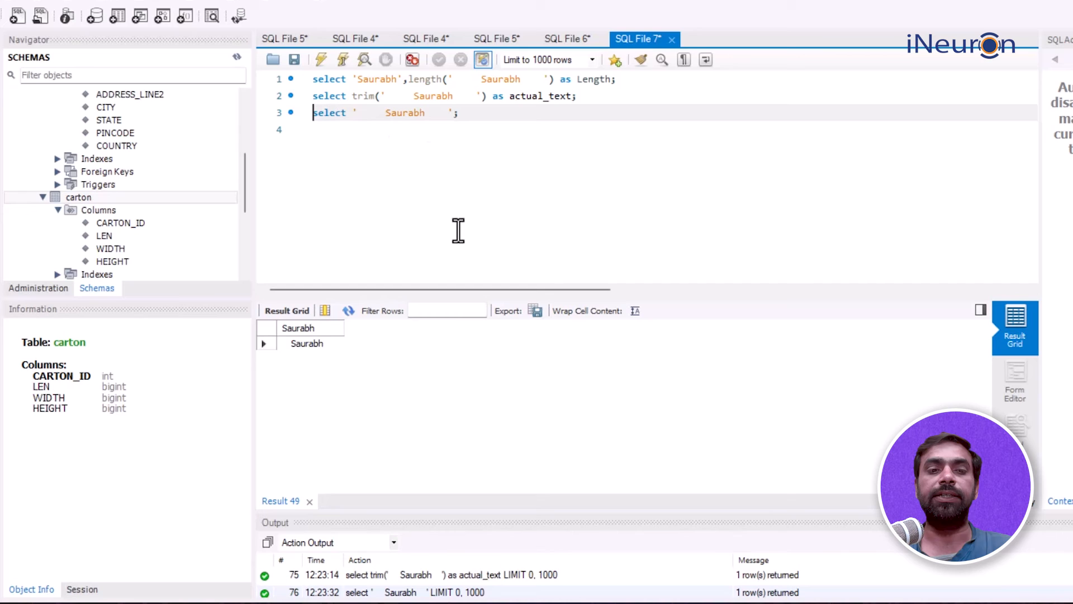
mouse_move(307, 343)
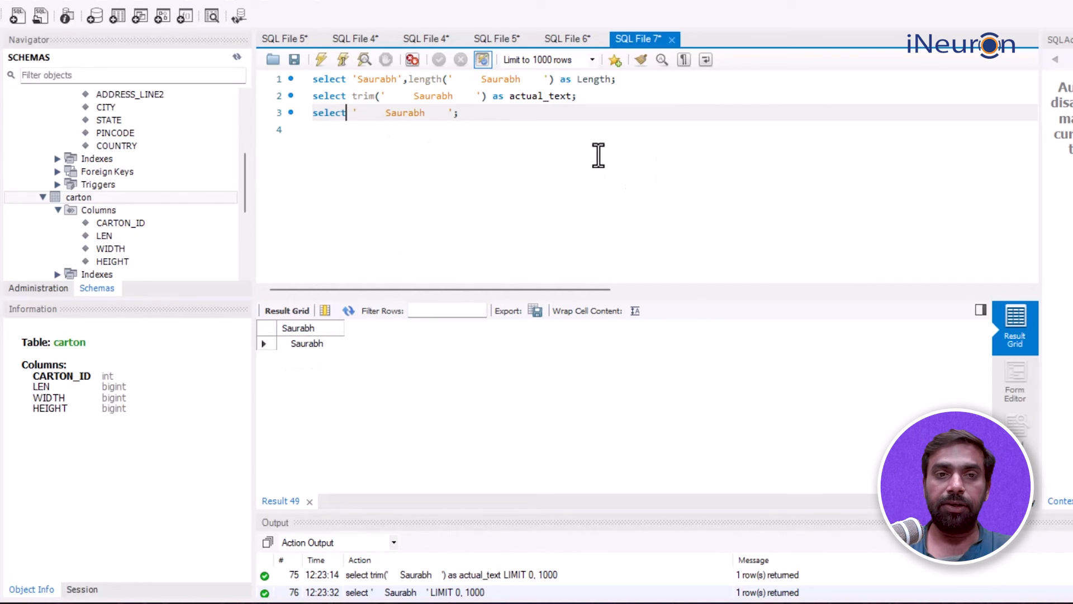
text(trim(')
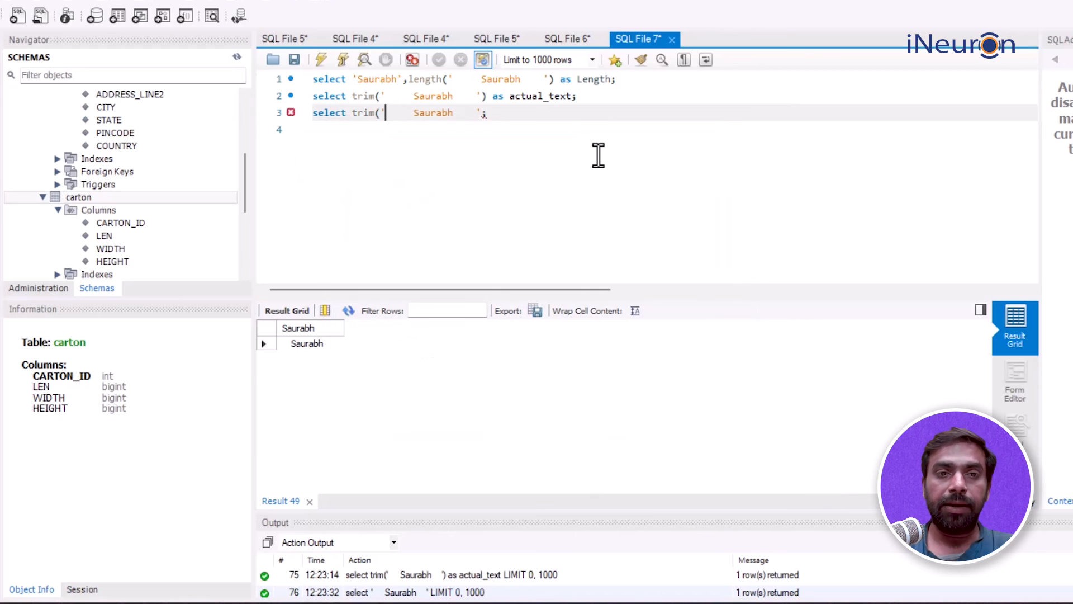
text())
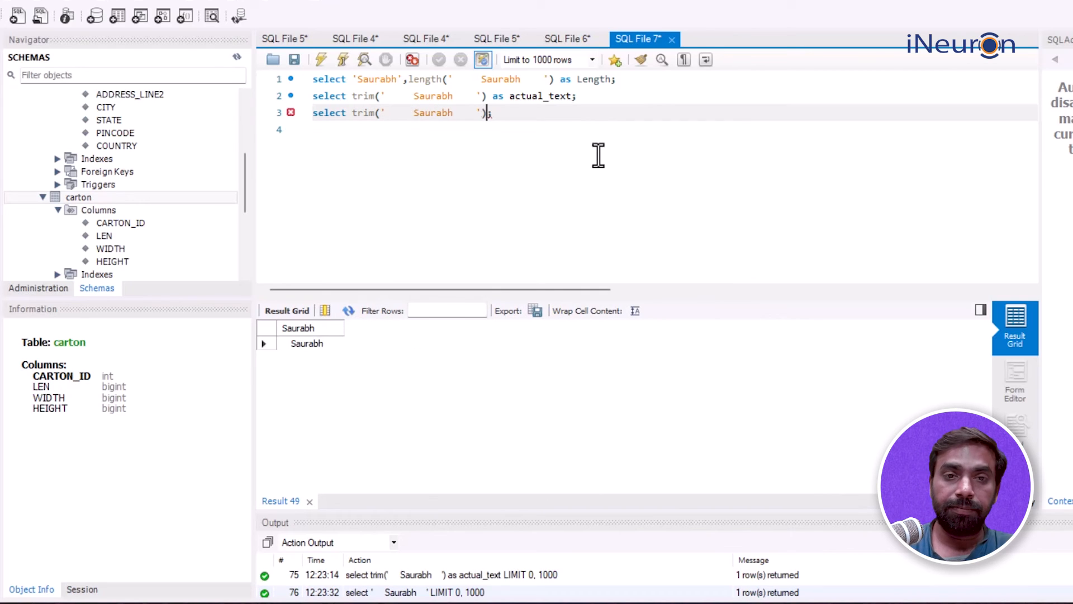
click(342, 60)
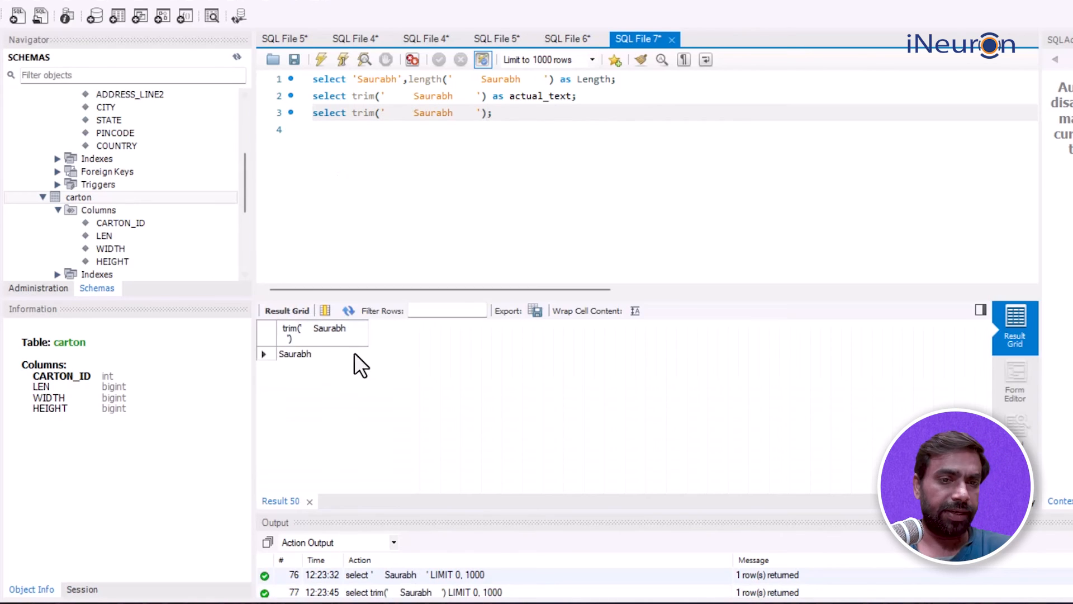
- Append AS len to the line 3 trim query and rerun it
text(a)
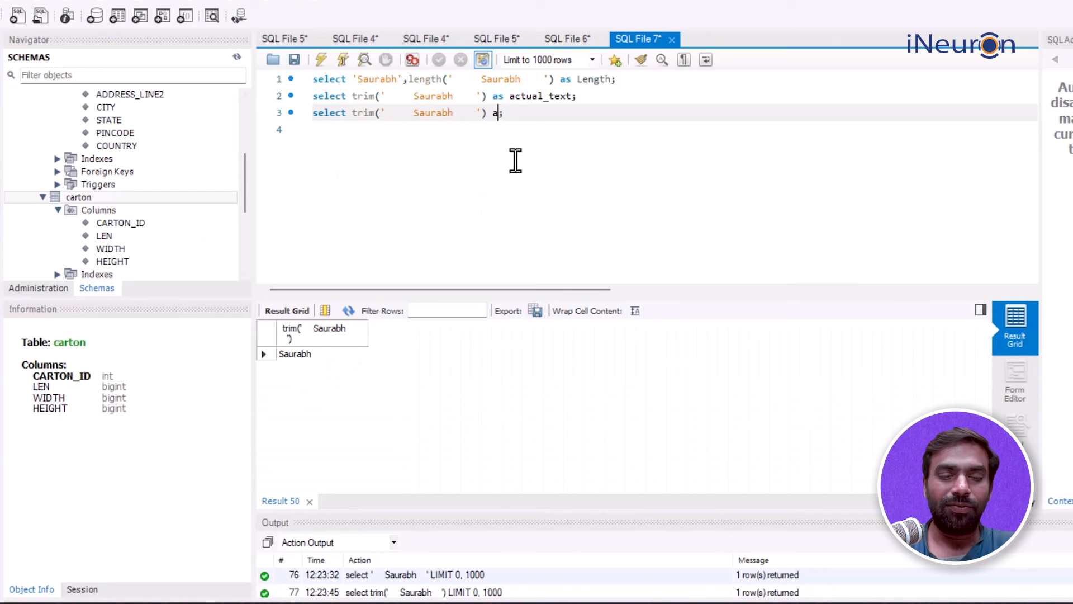
text(en)
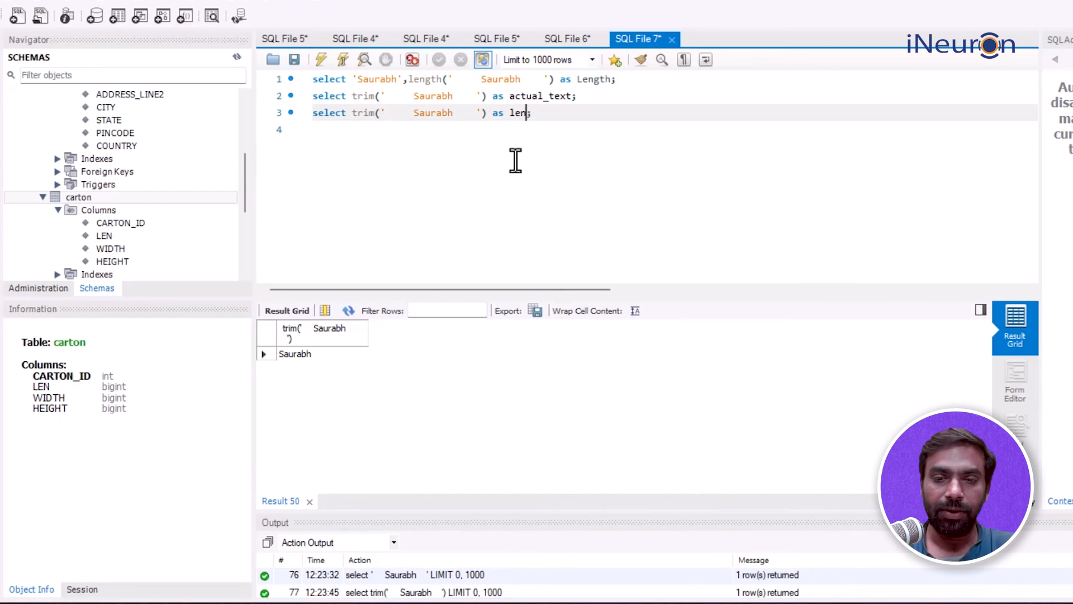
click(342, 59)
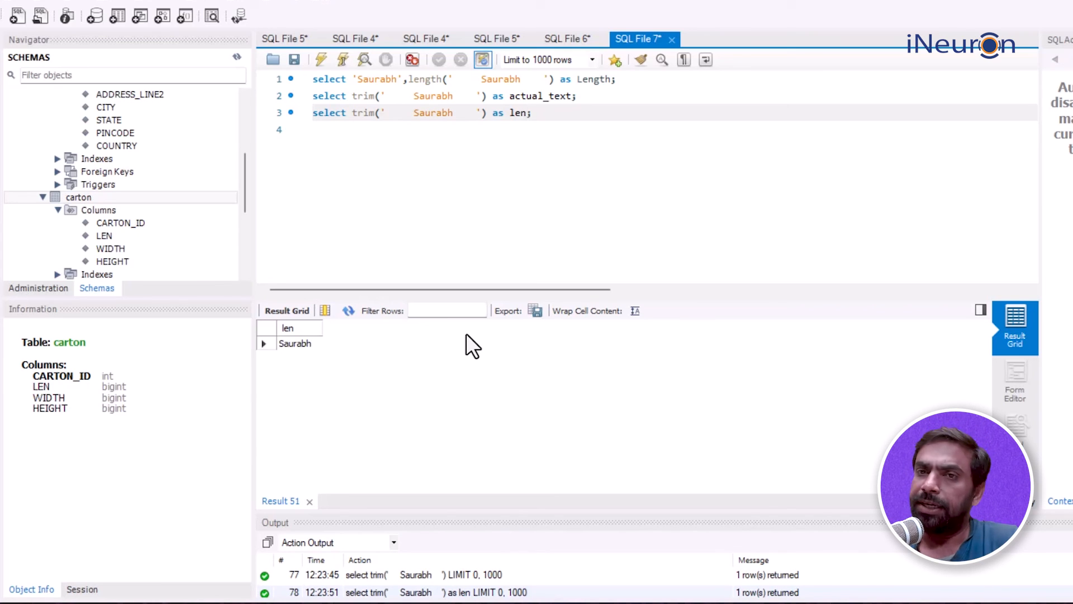
click(527, 112)
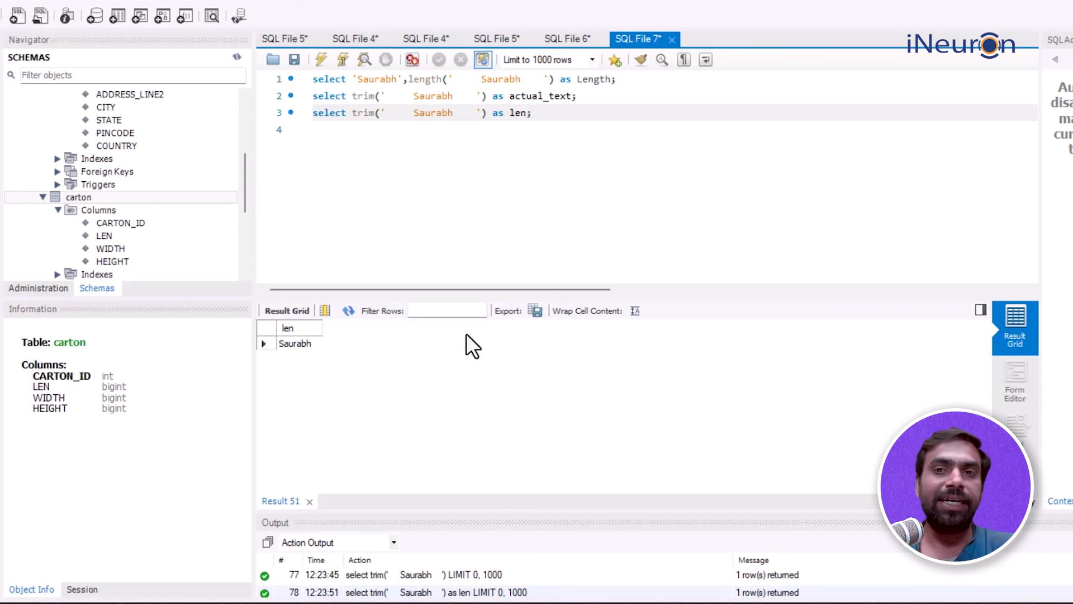
click(528, 113)
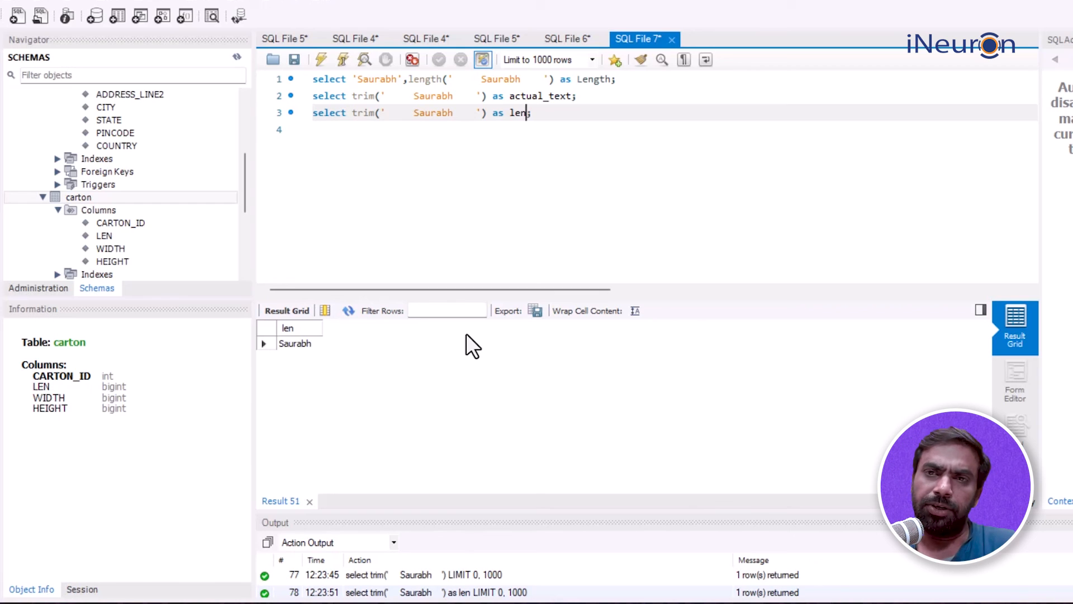